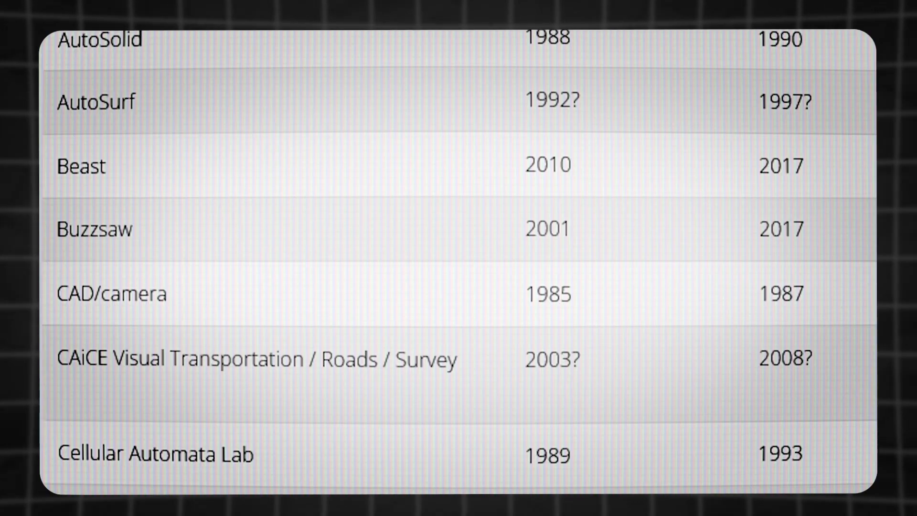
Scroll the product list to the rows from AutoSolid to Cellular Automata Lab
scroll(down, 3)
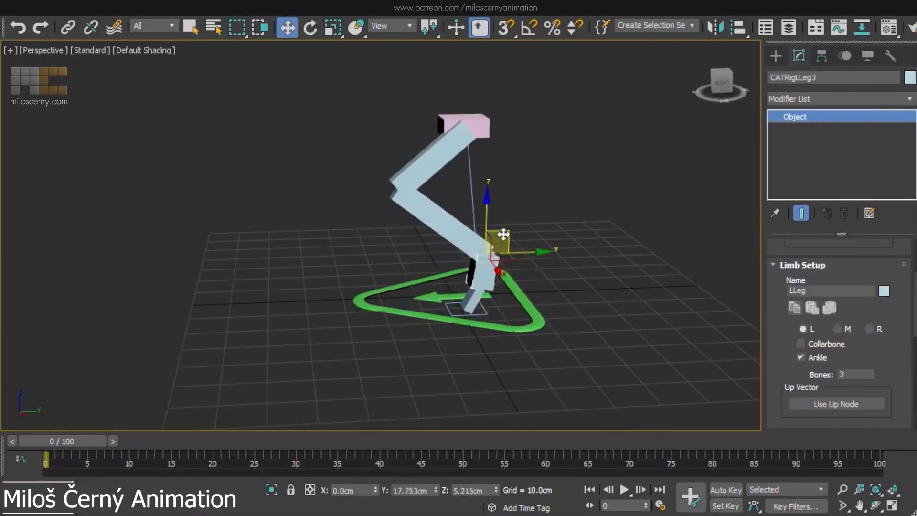
Select the wolf rig's Neck1 bone and show its layer curves in the Track View Curve Editor
click(310, 27)
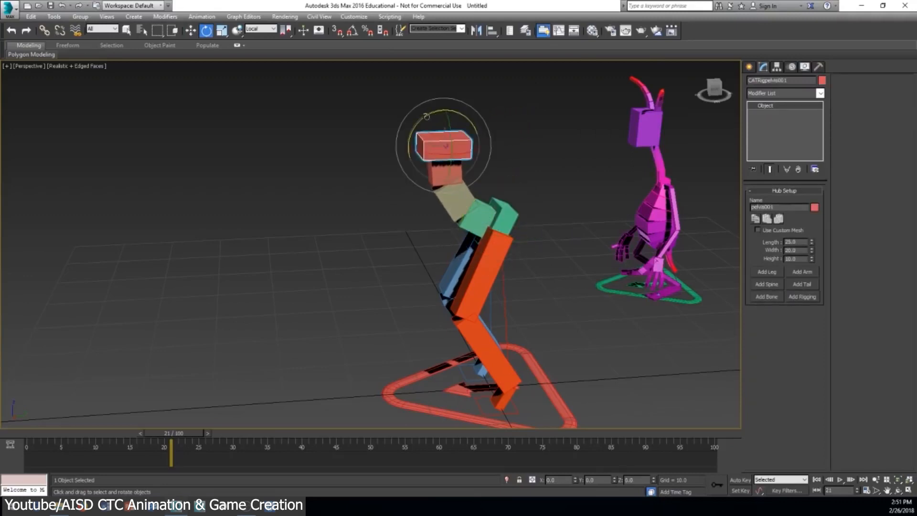
drag(444, 146, 392, 222)
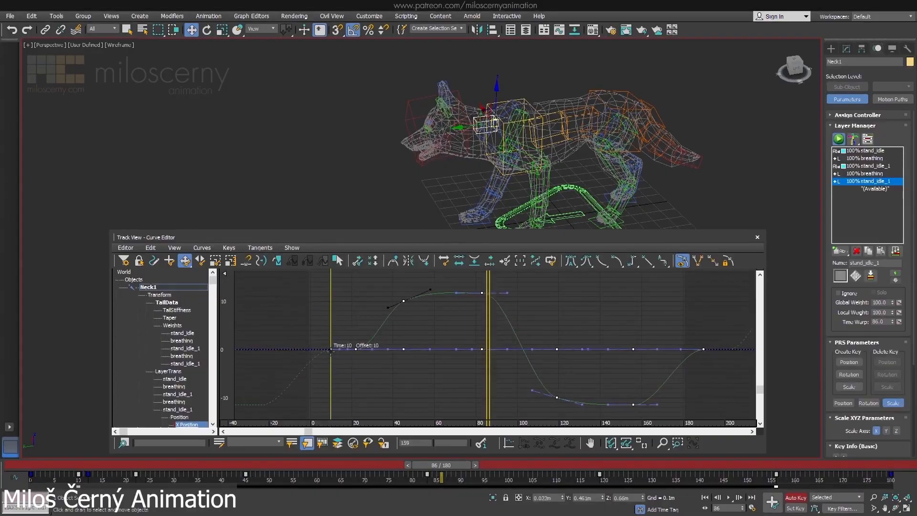
click(728, 498)
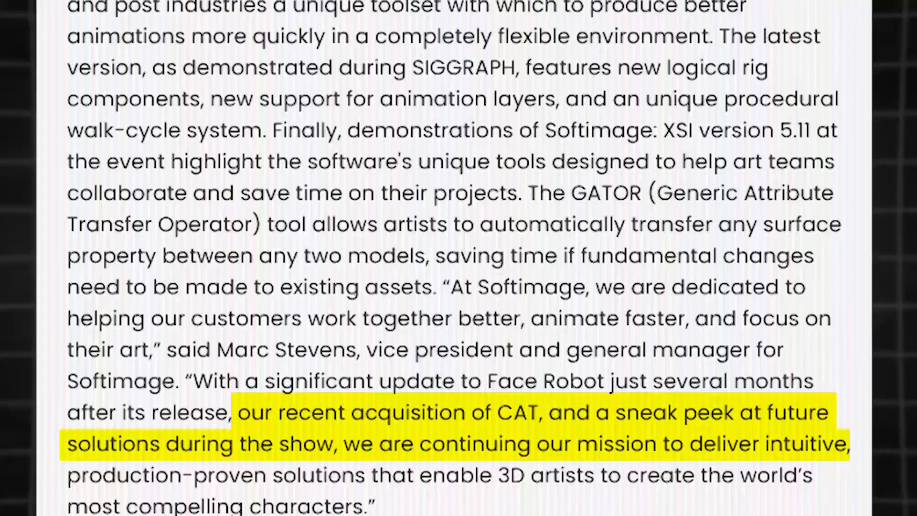
Scroll the news article down to the yellow-highlighted quote on Softimage acquiring CAT
scroll(down, 3)
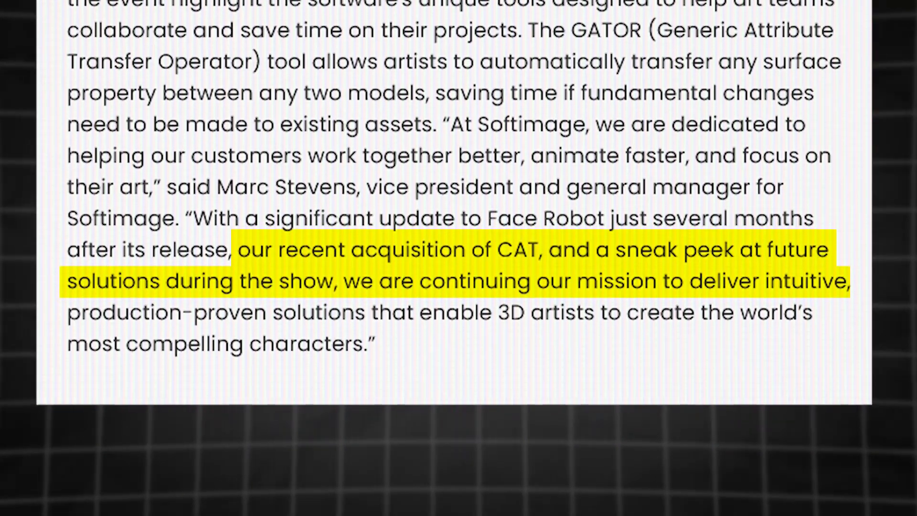
scroll(down, 3)
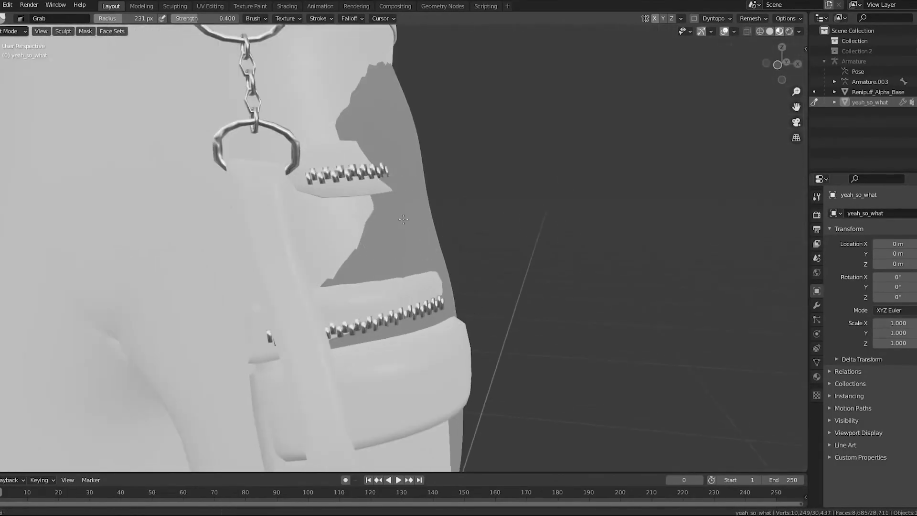
Raise the Grab brush radius to 318 px and orbit around the zippered garment in Sculpt Mode
drag(403, 234, 403, 275)
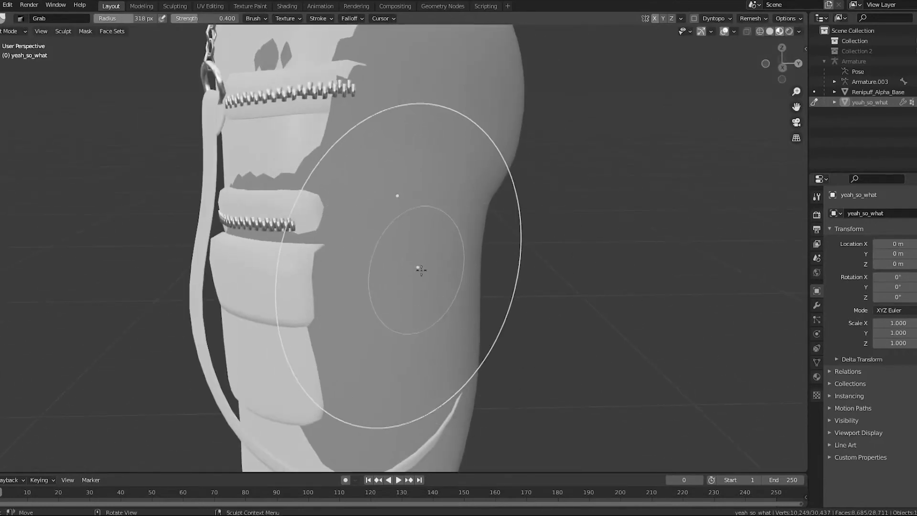
drag(421, 269, 430, 322)
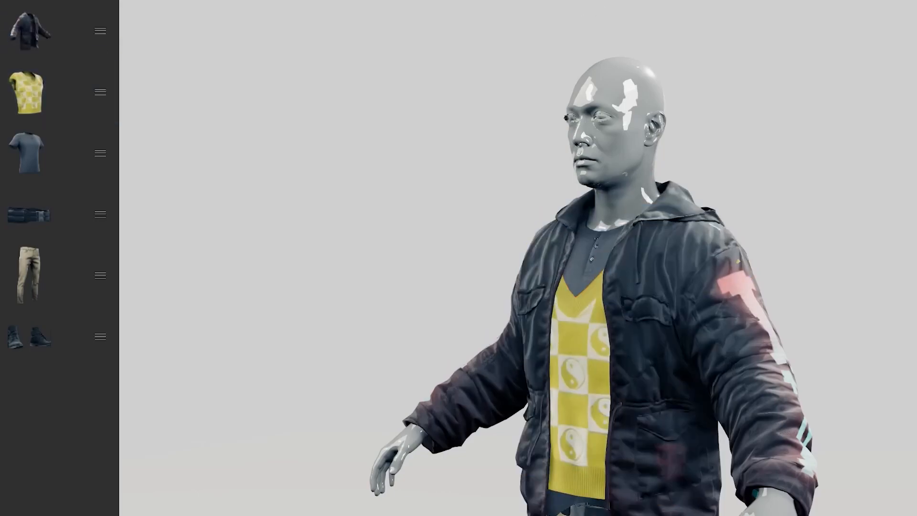
Browse the Content Browser's Avatars for the firefighter outfit's current figure
click(29, 31)
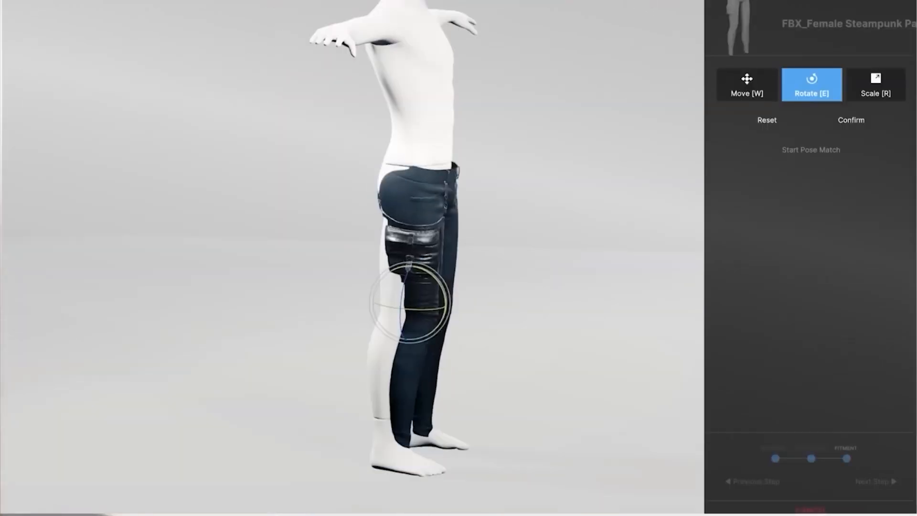
click(811, 150)
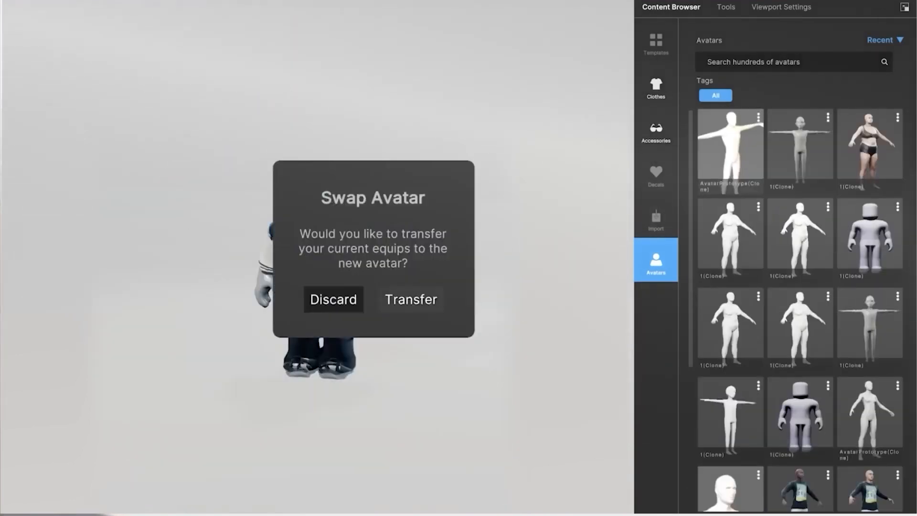
click(411, 299)
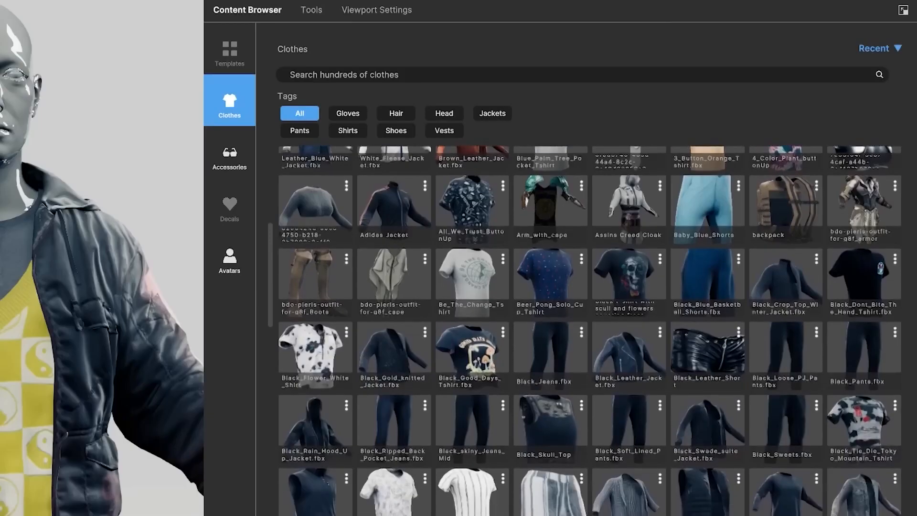
Pick a different avatar thumbnail, raising the Swap Avatar transfer-or-discard prompt
scroll(down, 3)
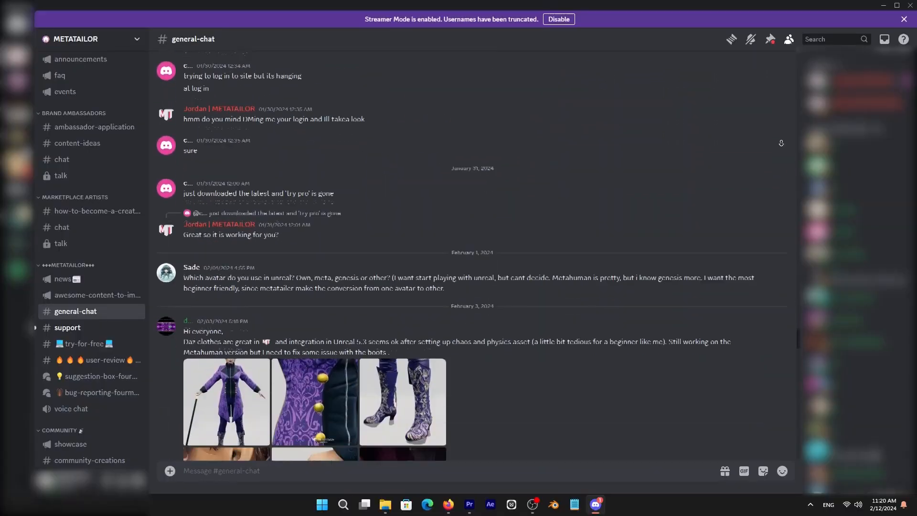
click(80, 215)
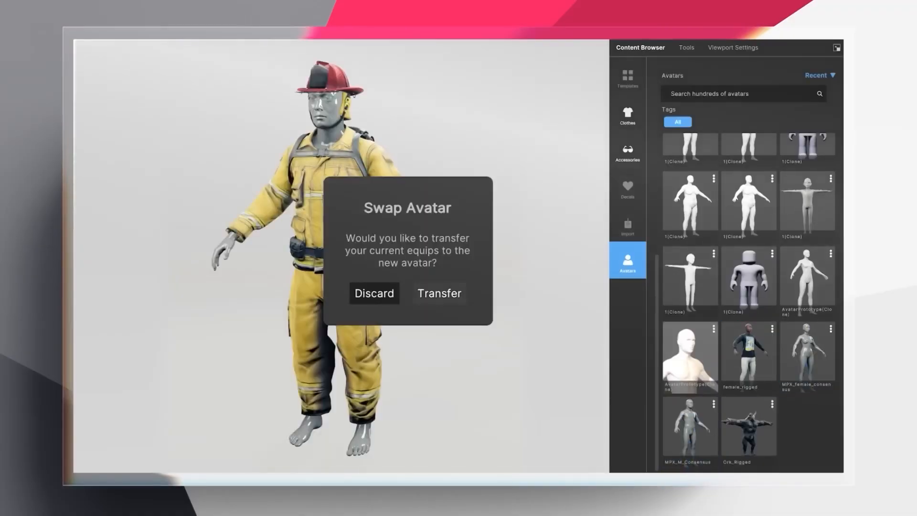
click(438, 294)
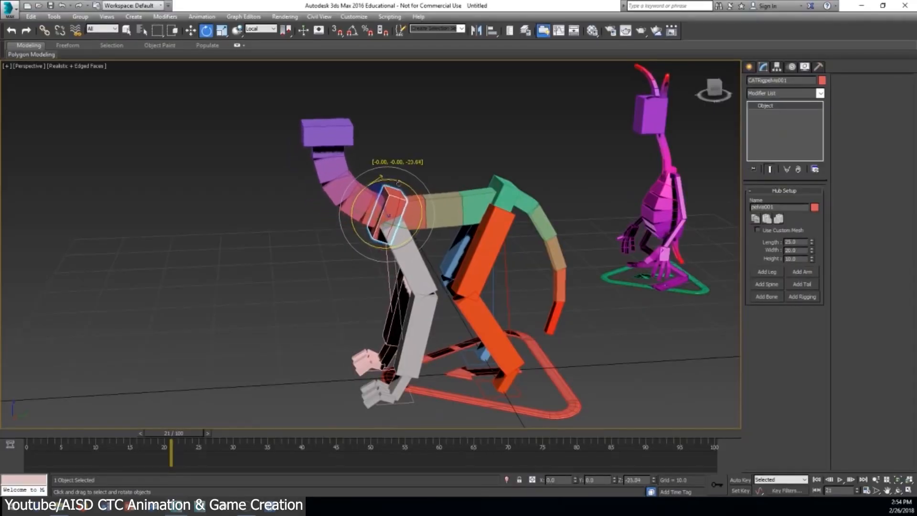
Rotate a spine bone of the long-tailed CAT rig about -23.6 degrees to bend it forward
drag(398, 210, 444, 213)
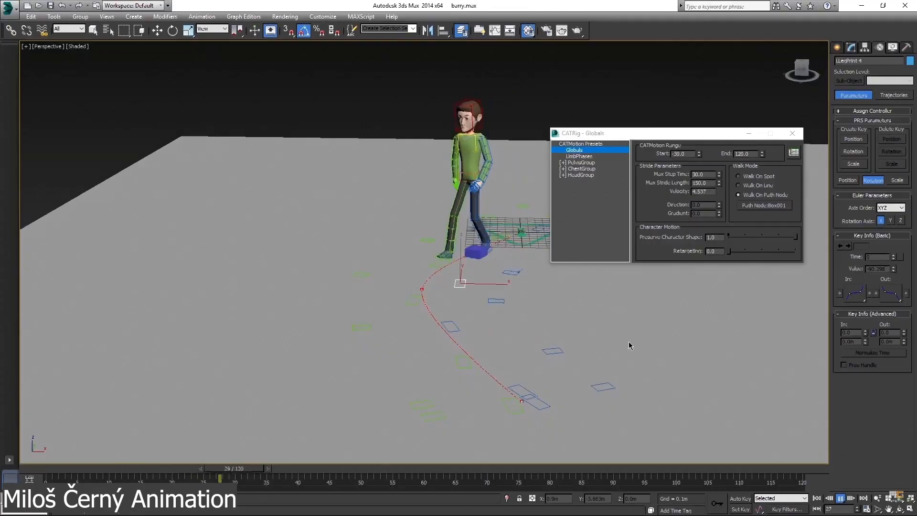
Browse the OffsetPos and Lift curves, then show Globals with the run cycle's stride and walk mode
drag(220, 476, 600, 476)
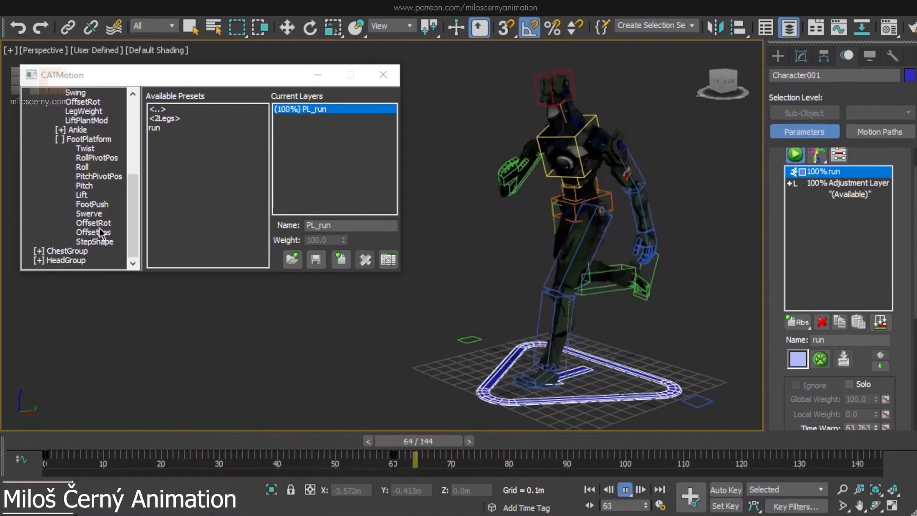
click(93, 232)
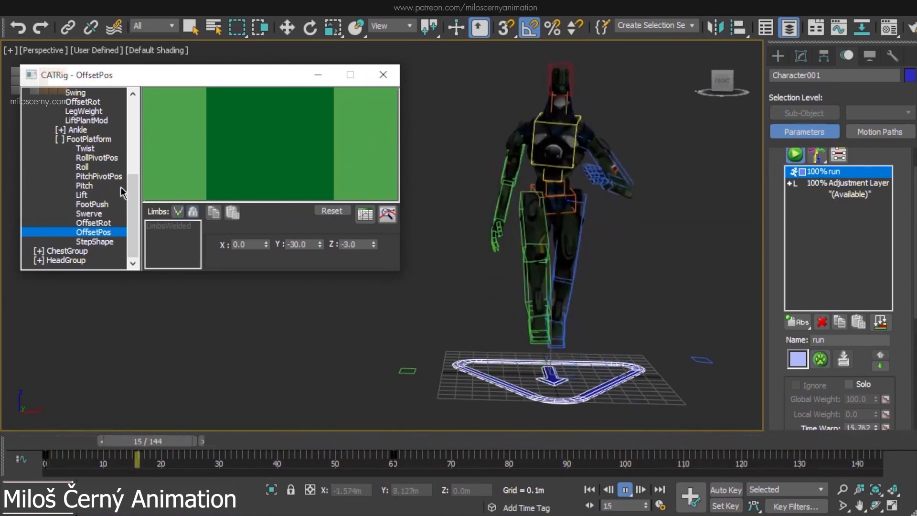
click(71, 166)
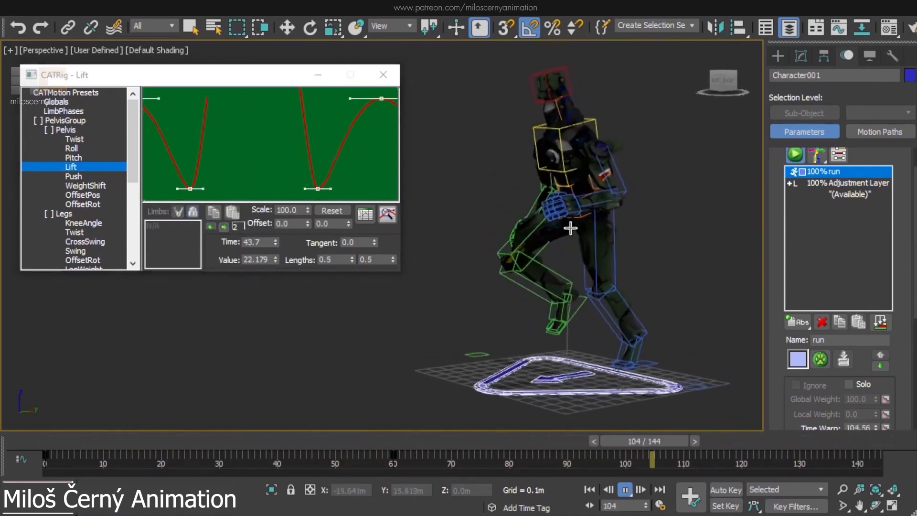
drag(651, 464, 202, 464)
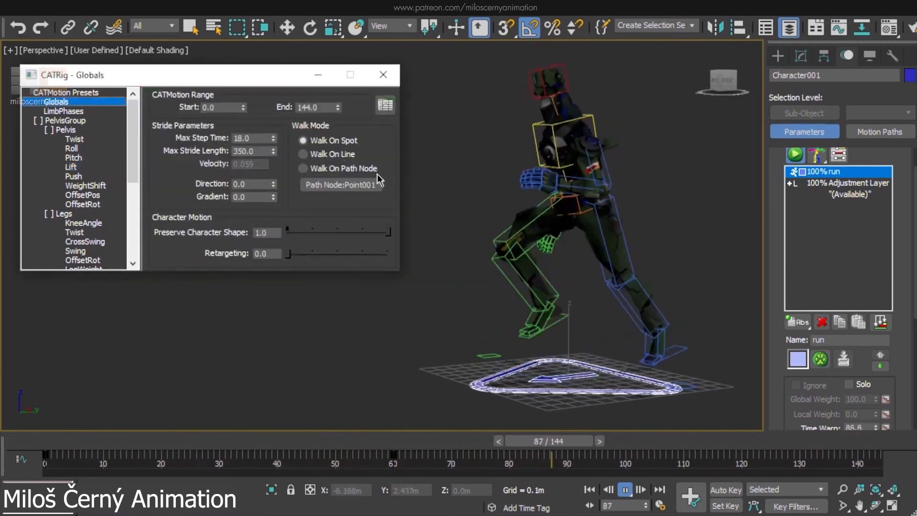
click(303, 154)
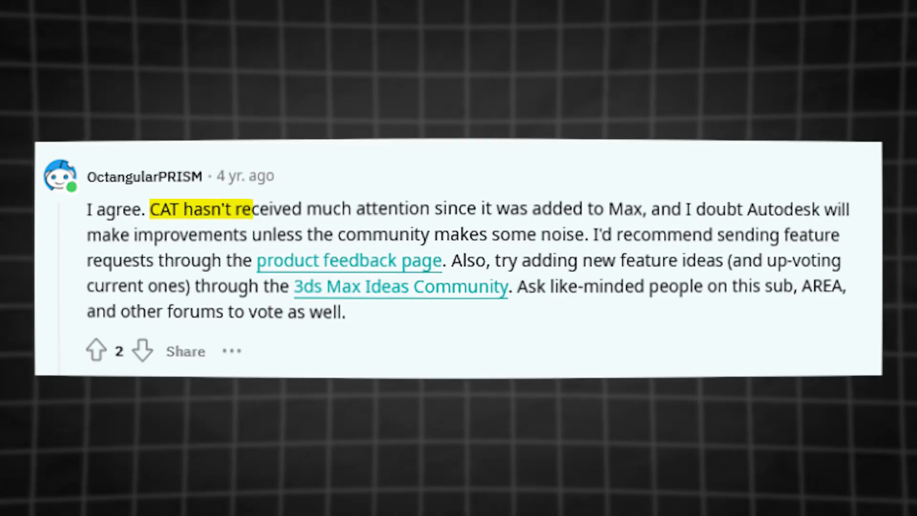
Show the Reddit comment saying CAT has had little attention since joining Max
drag(248, 210, 491, 209)
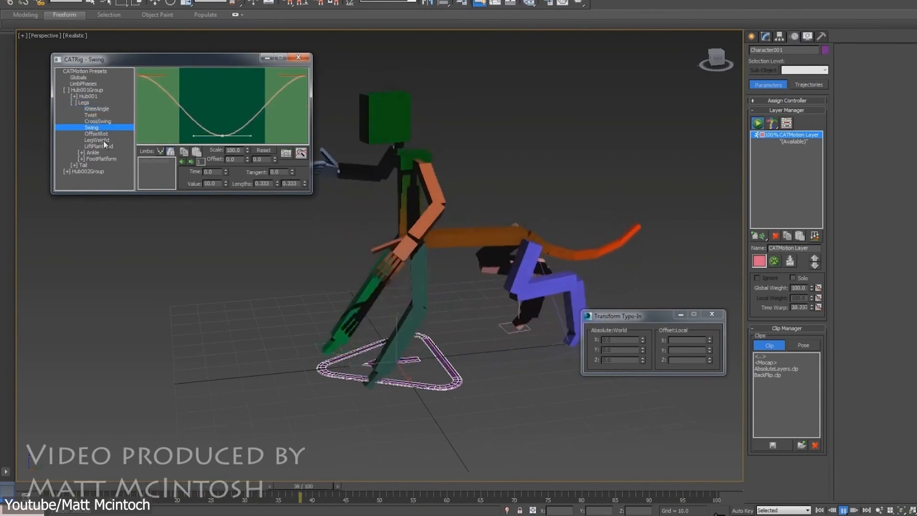
Play the colourful CAT rig's walk cycle with its CATMotion Swing curve displayed
drag(299, 486, 705, 485)
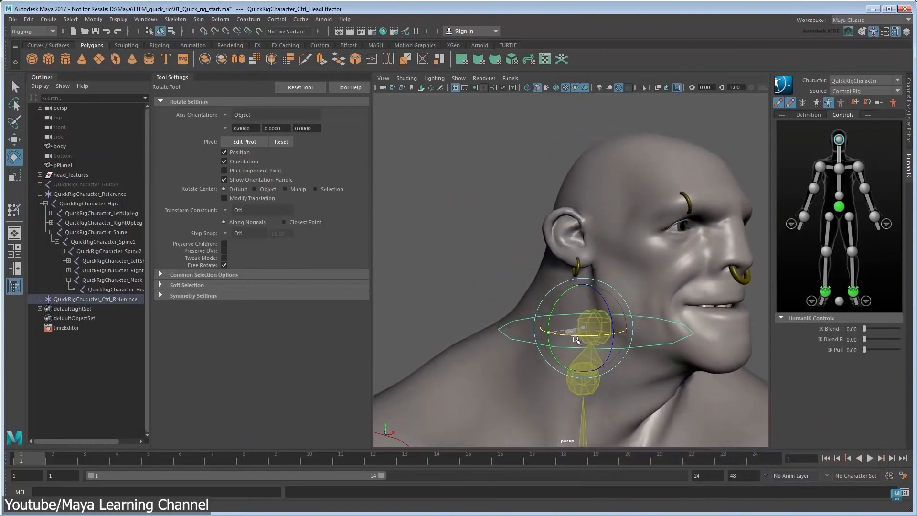
Rotate the Quick Rig head effector so the character's head faces left
drag(576, 341, 640, 303)
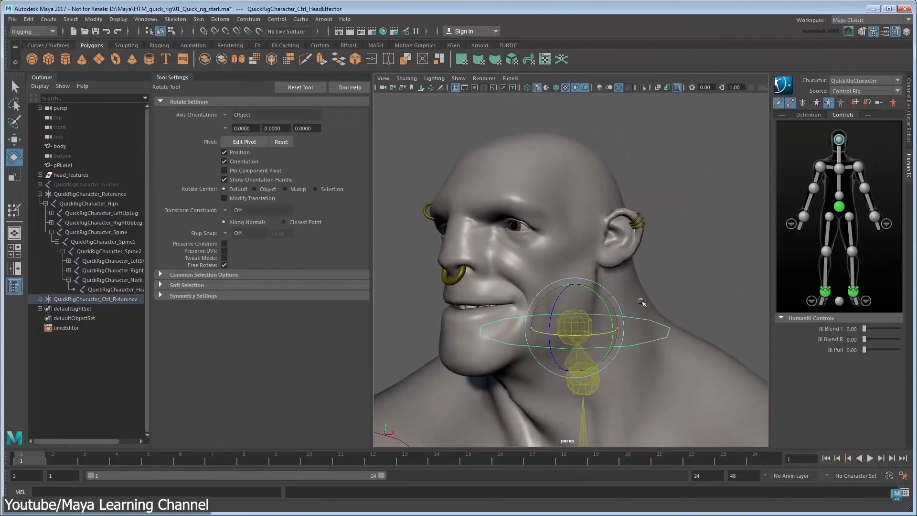
drag(573, 303, 643, 298)
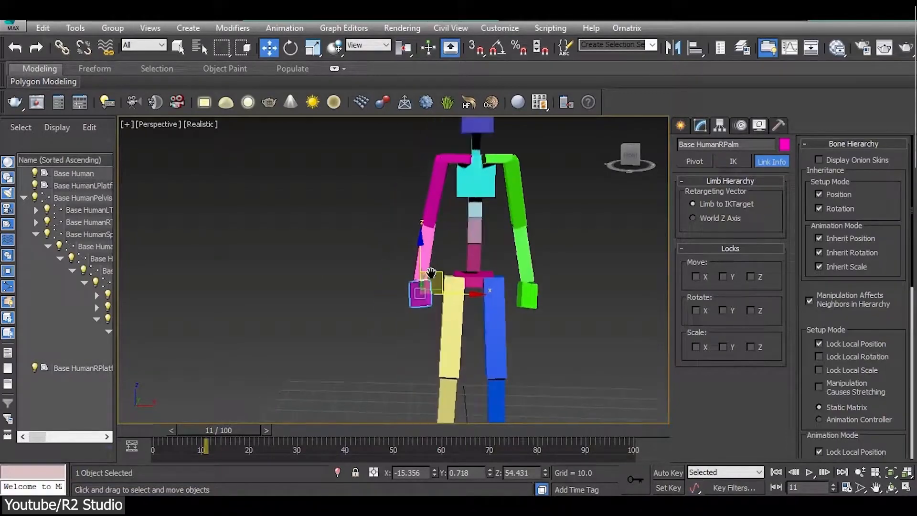
Lift the rig's right arm out to the side by pulling the right palm control
drag(427, 275, 309, 292)
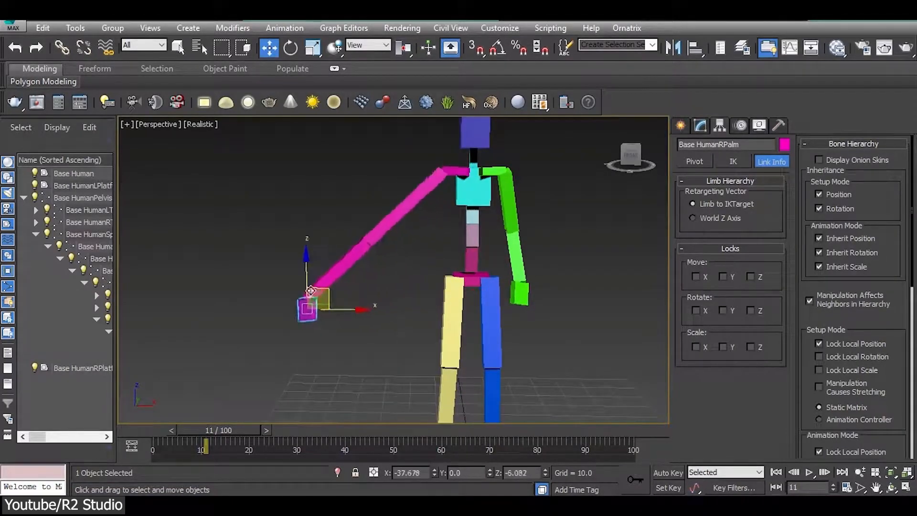
drag(309, 293, 314, 361)
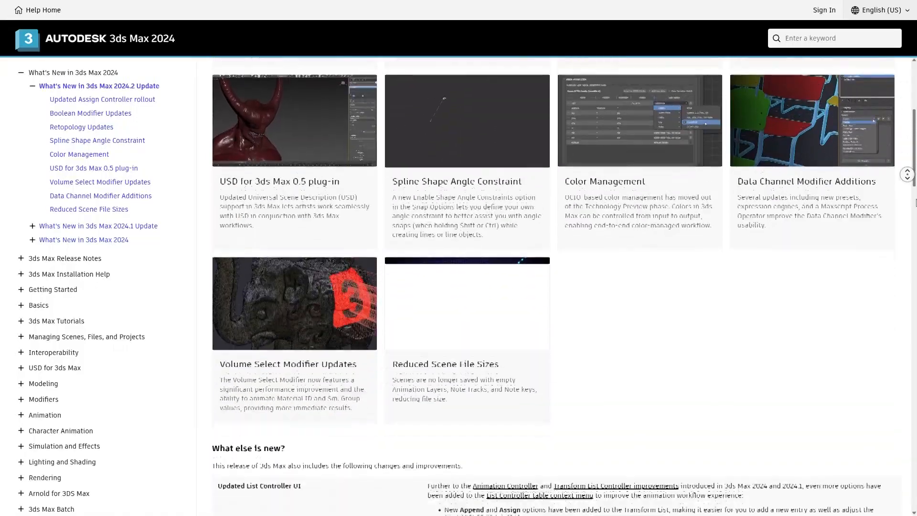
scroll(down, 3)
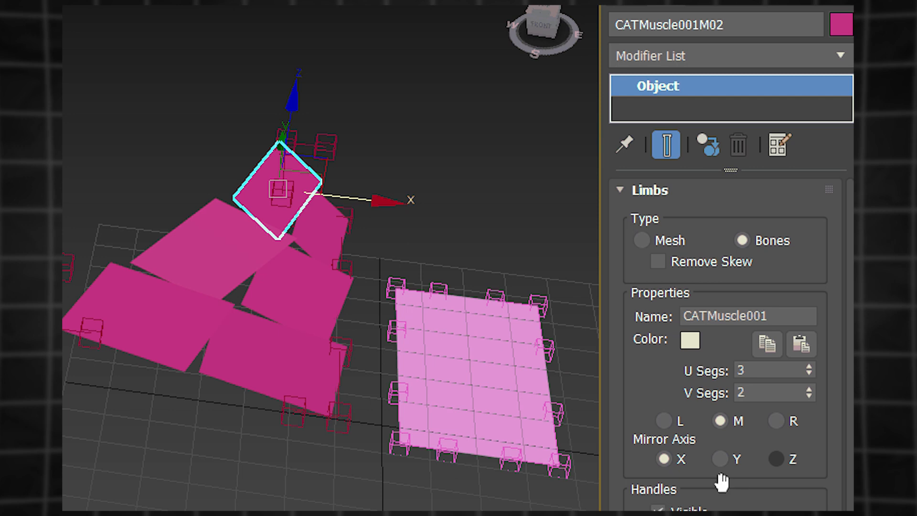
Select CATMuscle001 to review its Limbs settings: Type Bones, M side, Mirror Axis X
click(664, 420)
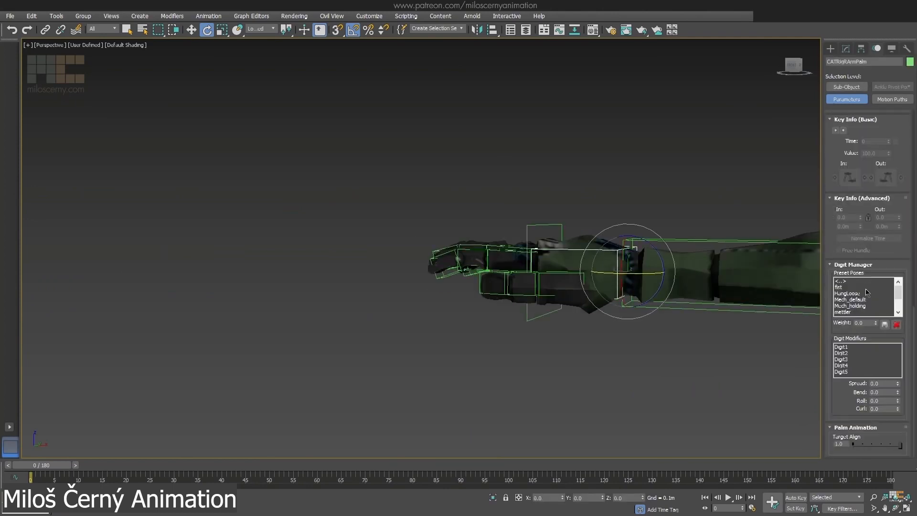
Choose Mech_default in the Digit Manager's Preset Poses list for the hand's fingers
click(851, 299)
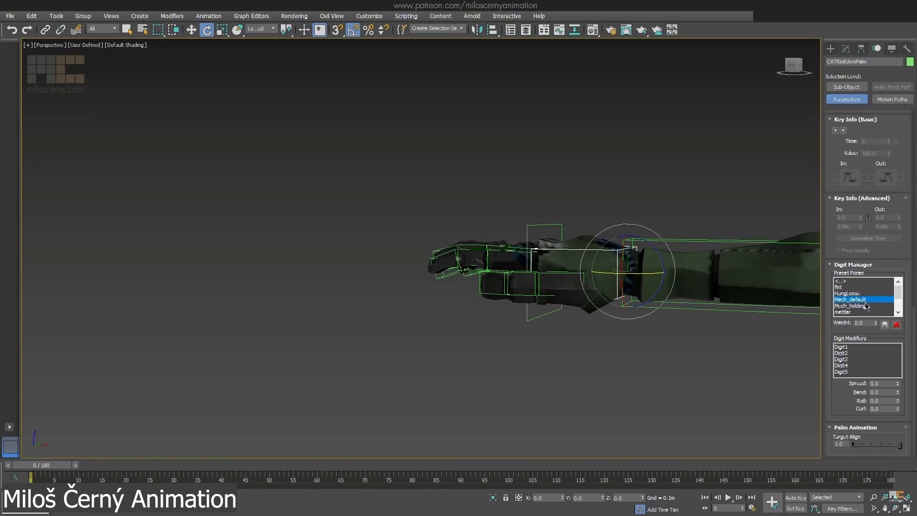
click(850, 305)
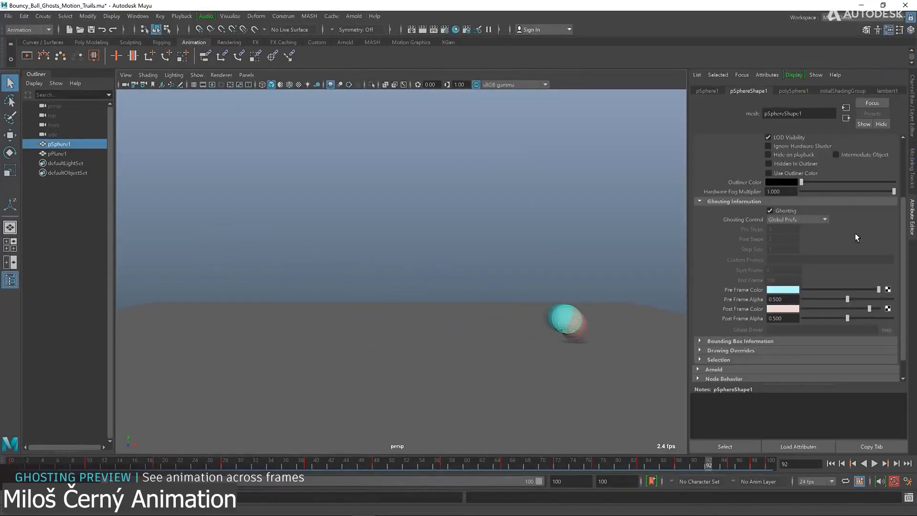
Set the bouncing ball's Ghosting Control to Keyframes, then to Custom Frame Steps
click(874, 463)
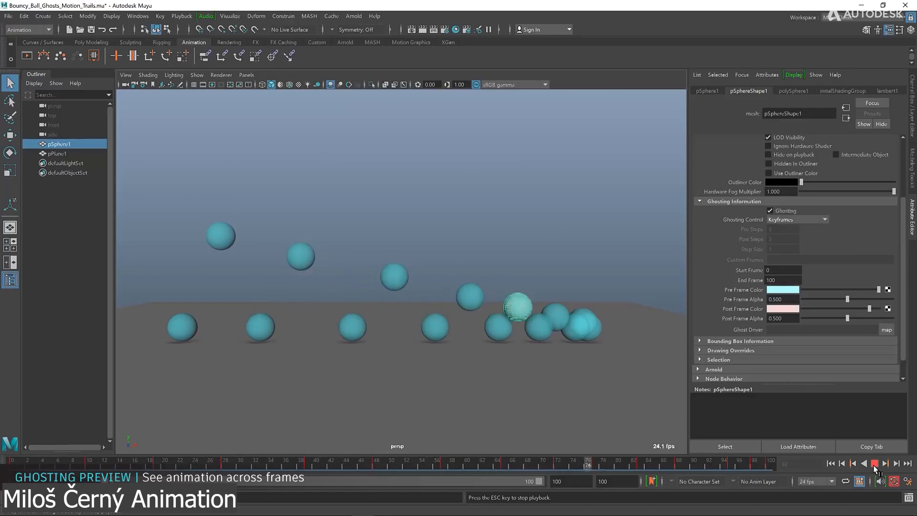
click(796, 219)
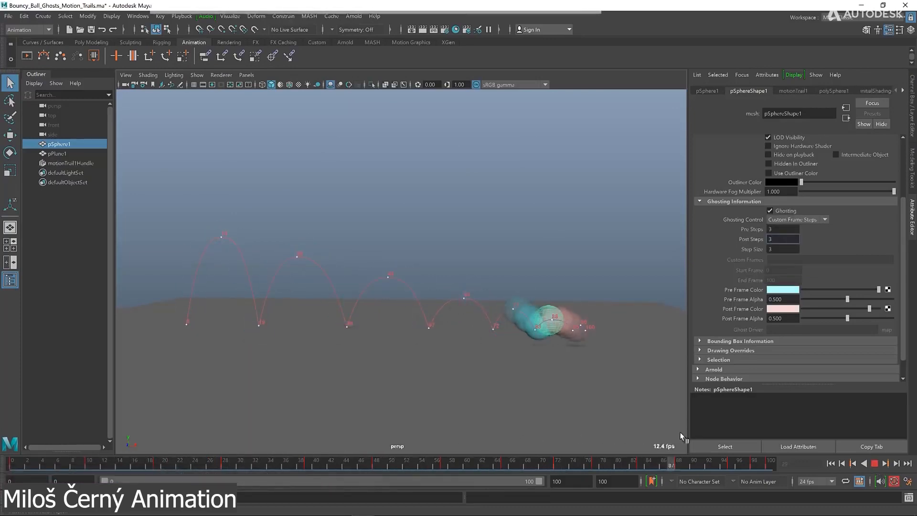